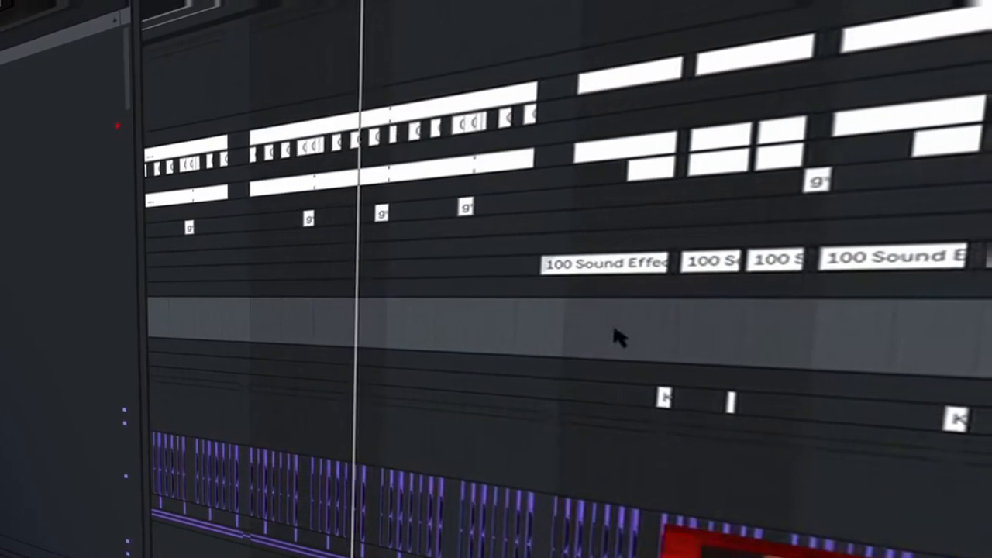
pyautogui.hscroll(-3)
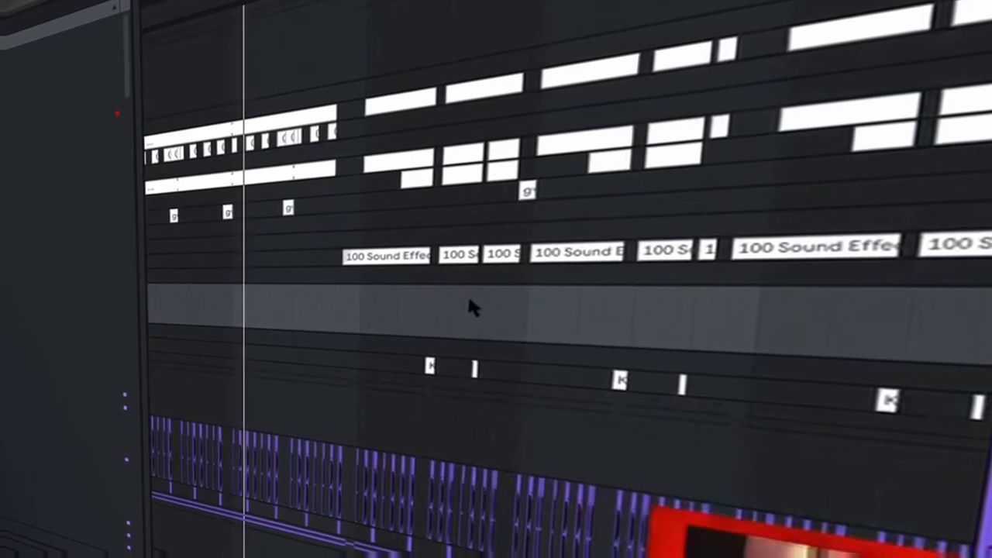